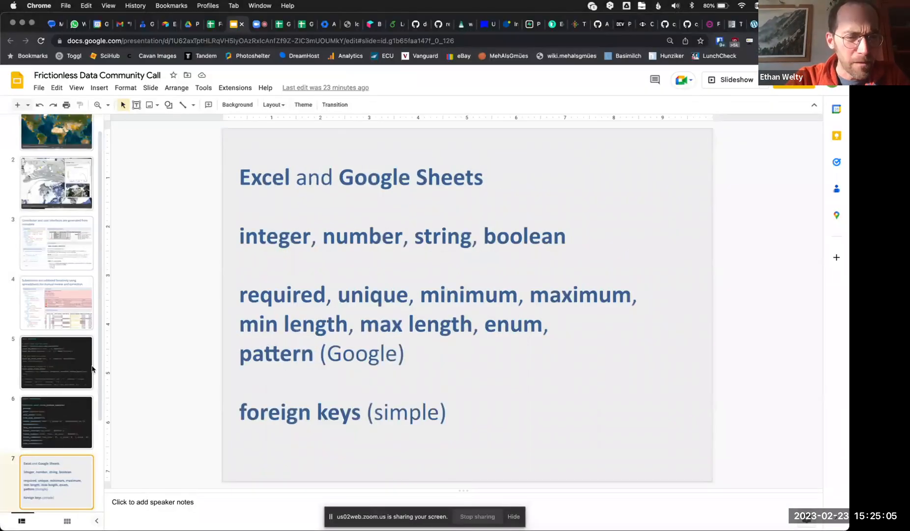
Step: Switch from the Slides validation slide to the Excel template-validation workbook
scroll(down, 3)
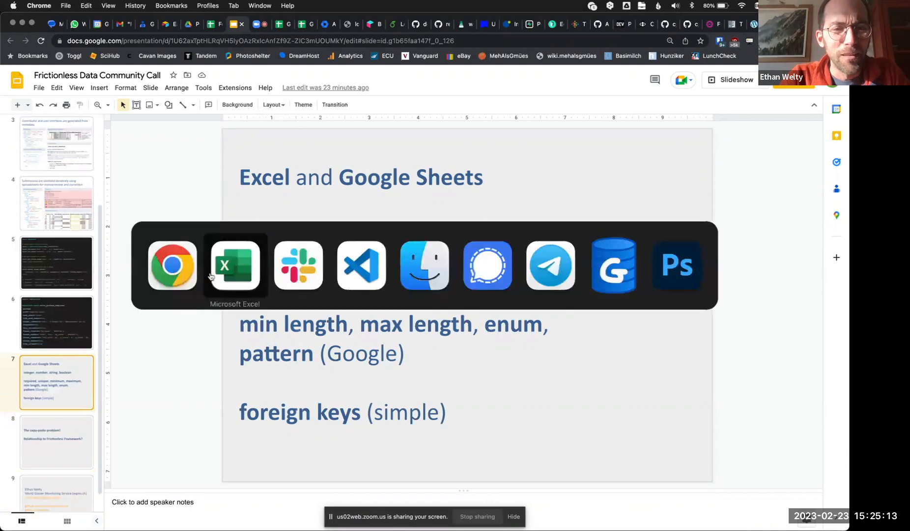
click(235, 265)
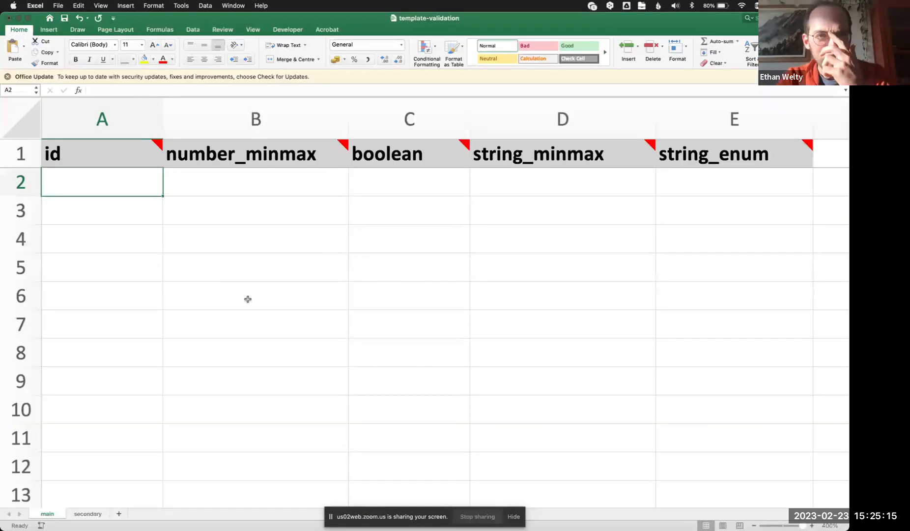
mouse_move(107, 487)
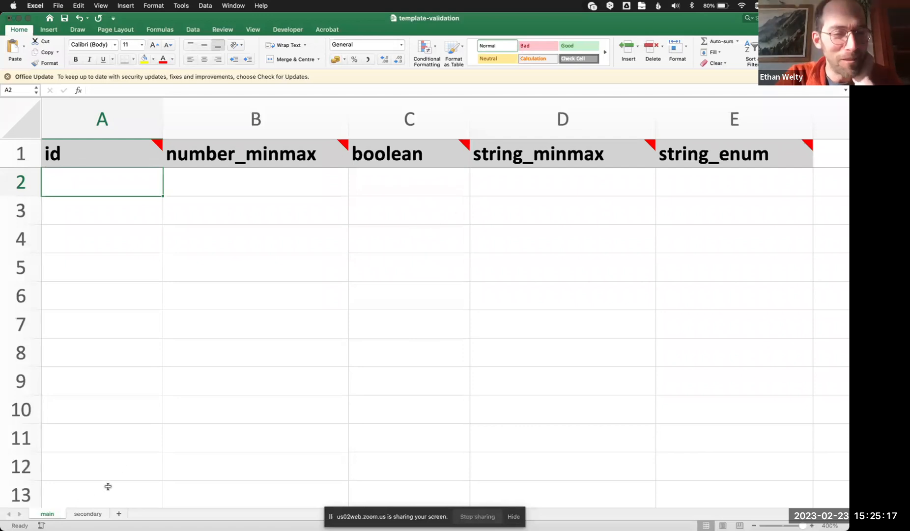
Step: Show the main sheet with id, number_minmax, boolean, string_minmax and string_enum columns and select the first id cell
click(88, 513)
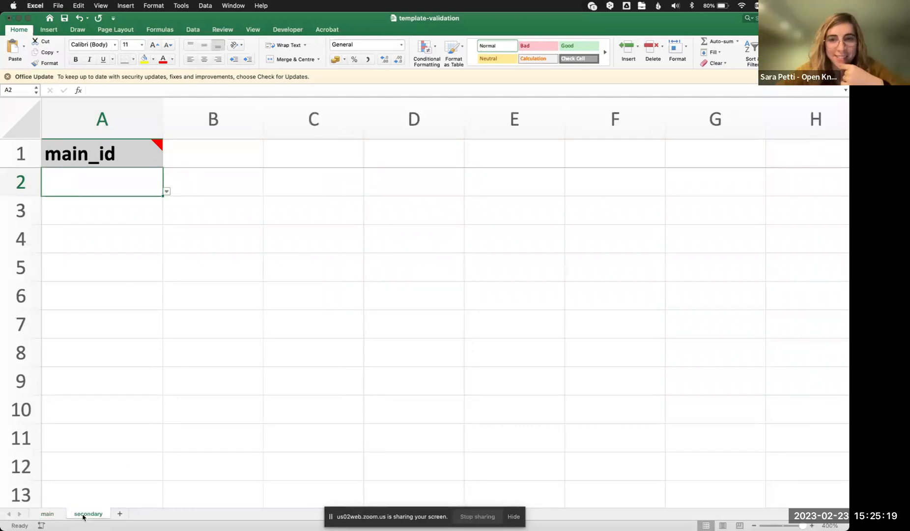
click(47, 513)
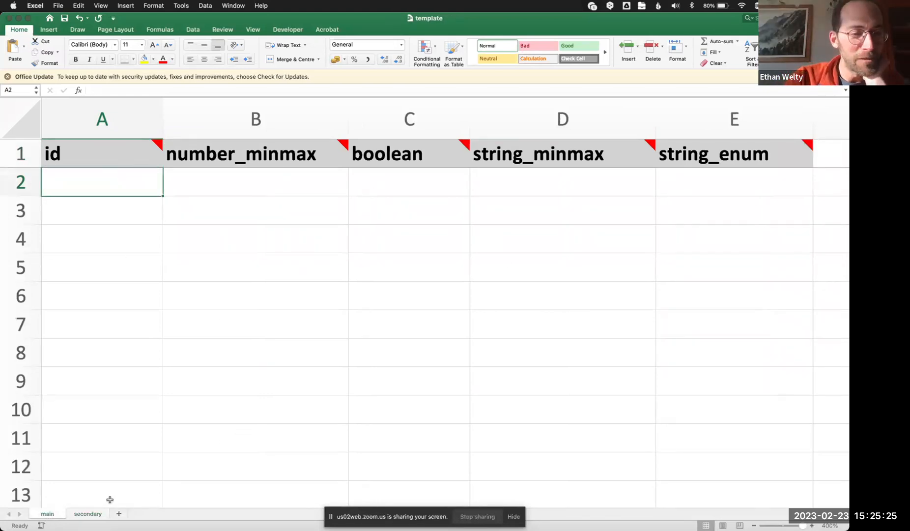
click(46, 513)
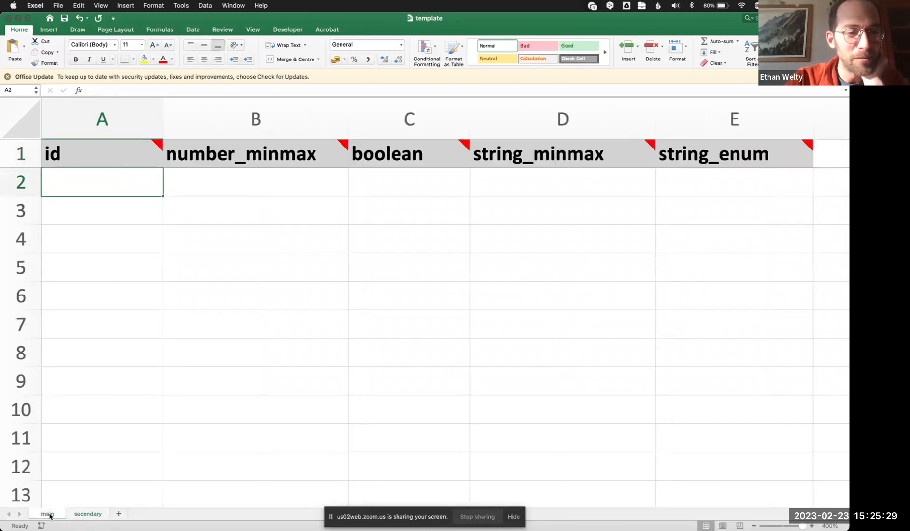
mouse_move(119, 514)
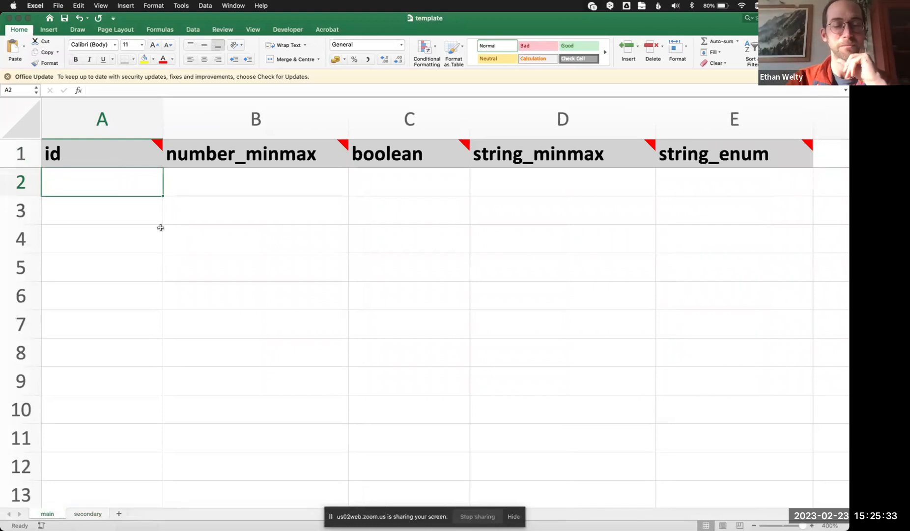
mouse_move(190, 187)
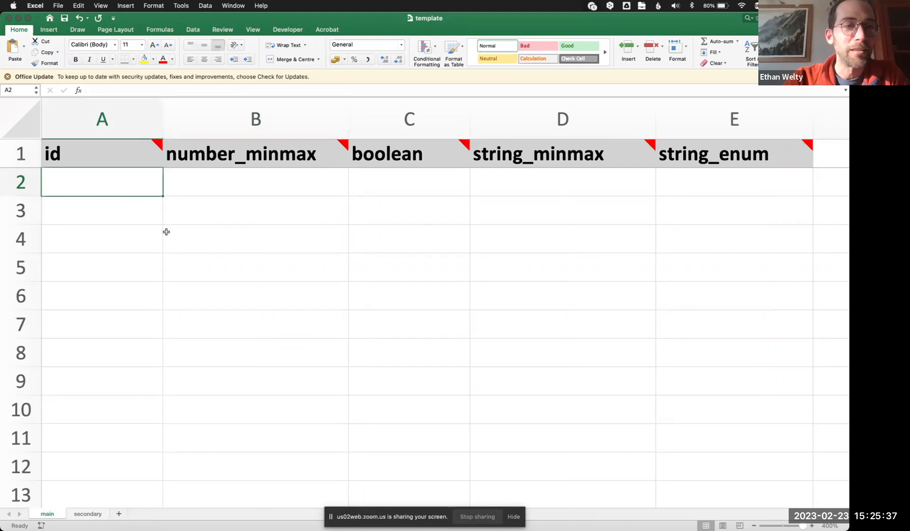
click(255, 182)
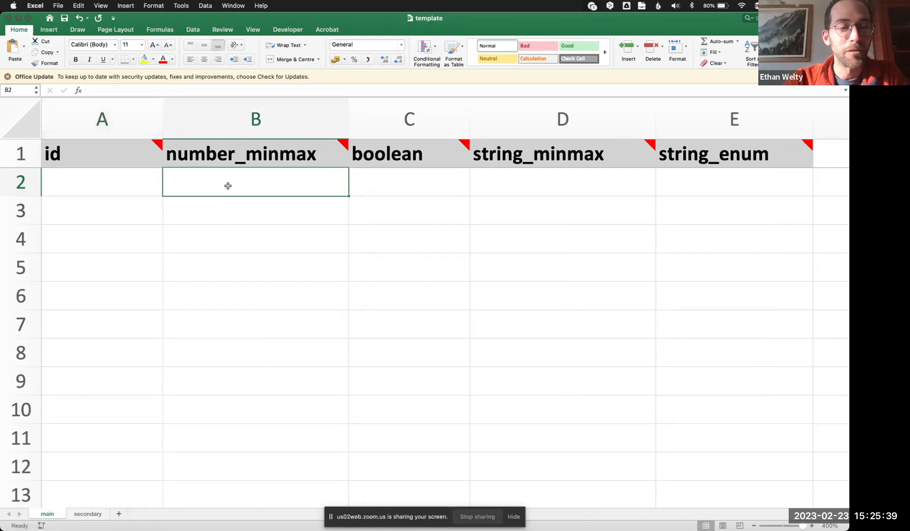
mouse_move(160, 169)
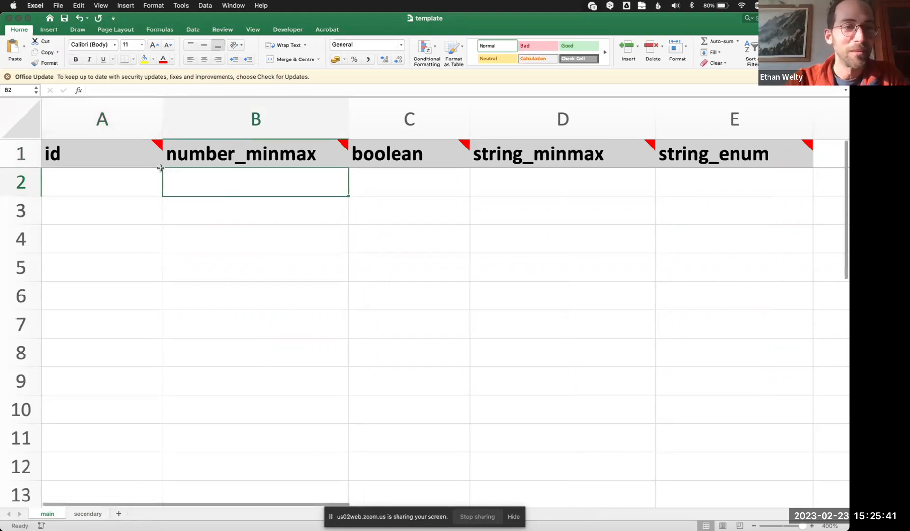
mouse_move(165, 146)
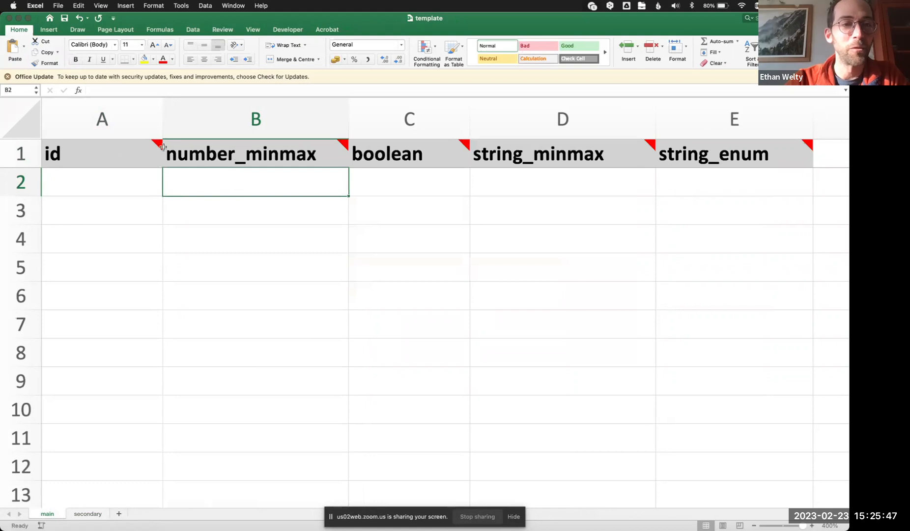
click(103, 182)
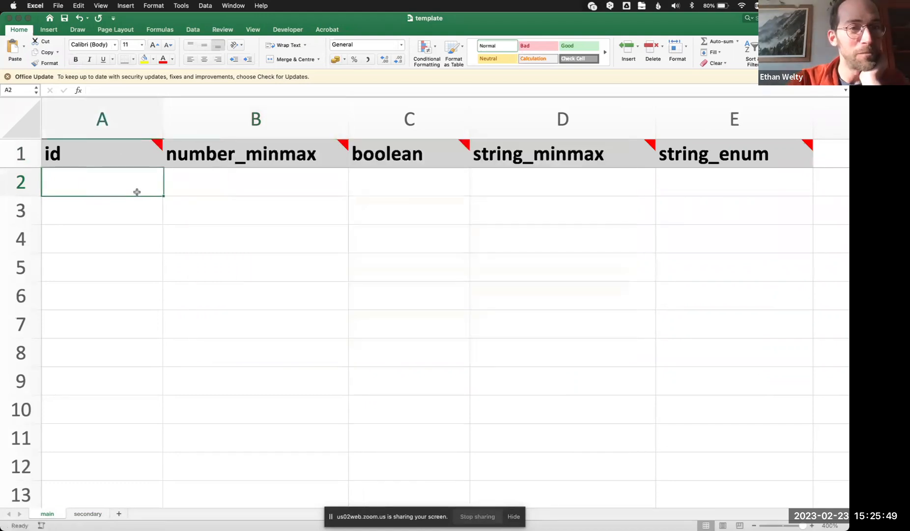
mouse_move(209, 225)
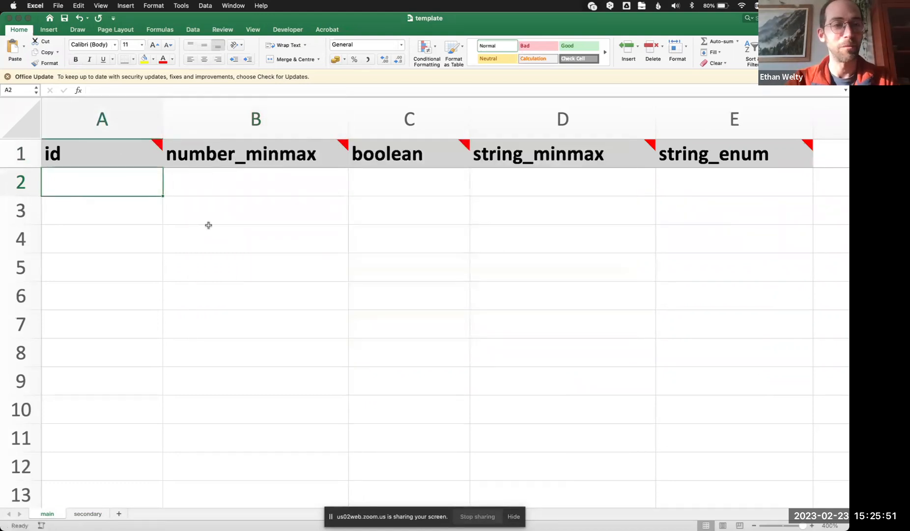
Step: Enter 1 under number_minmax and the same id 1 in rows 2 and 3 so the duplicates are flagged pink
text(1)
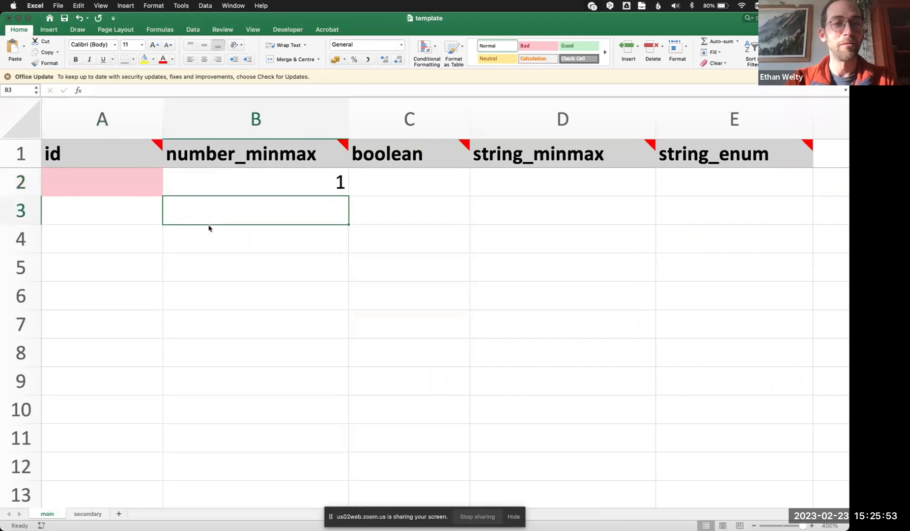
click(255, 182)
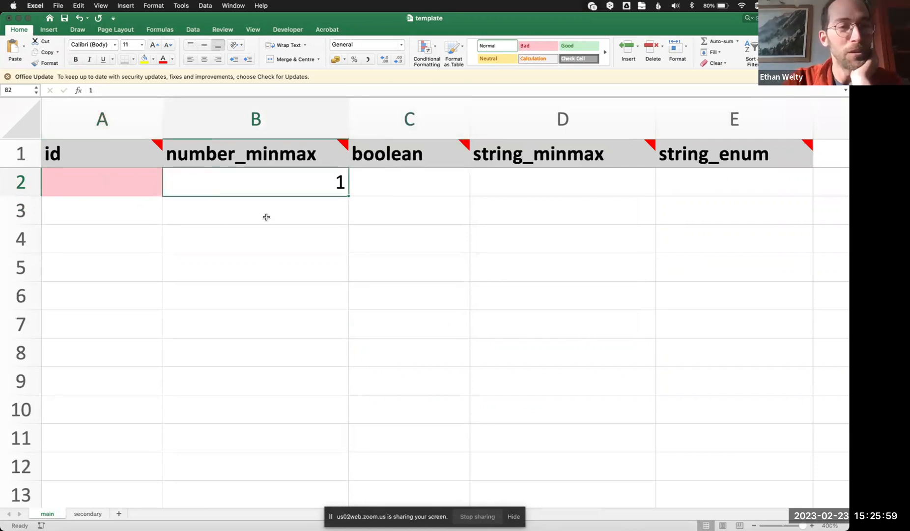
click(102, 182)
text(1)
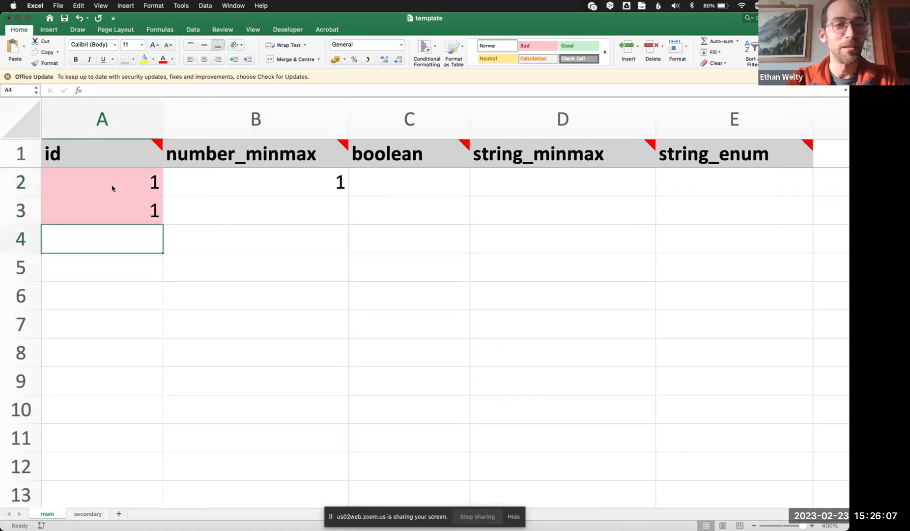
click(103, 210)
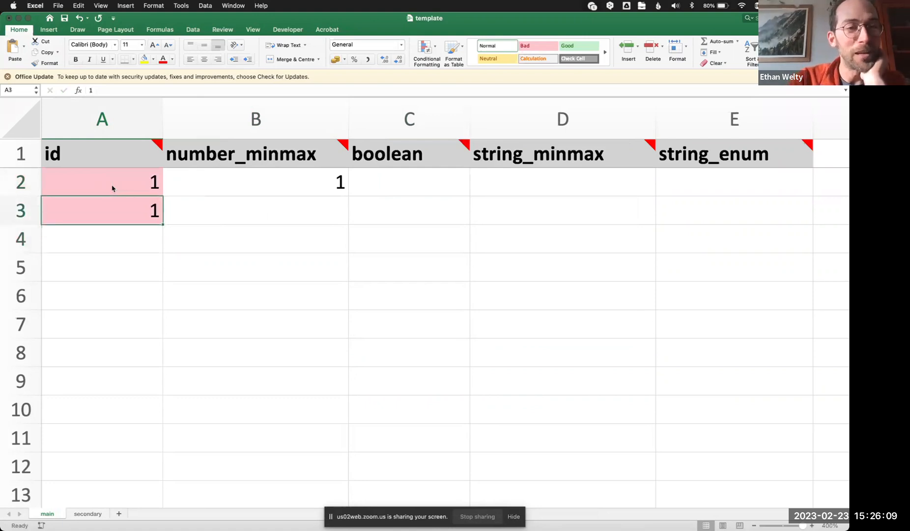
click(101, 238)
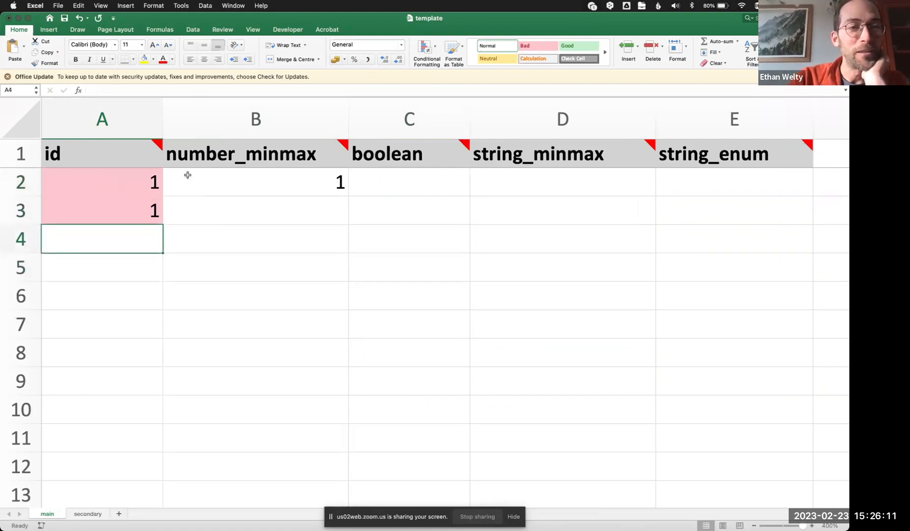
click(409, 182)
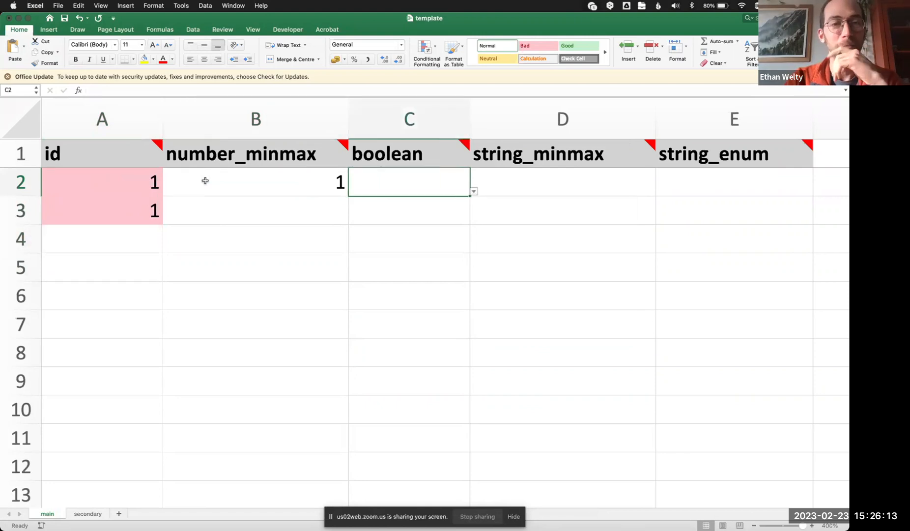
Step: Set row 2's boolean to FALSE, string_minmax to asdasc (flagged pink) and string_enum to c
click(473, 192)
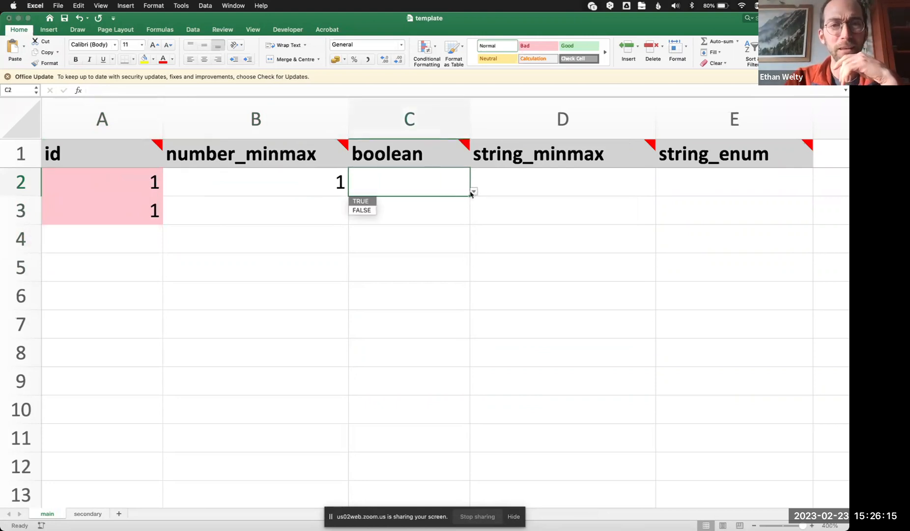
click(361, 209)
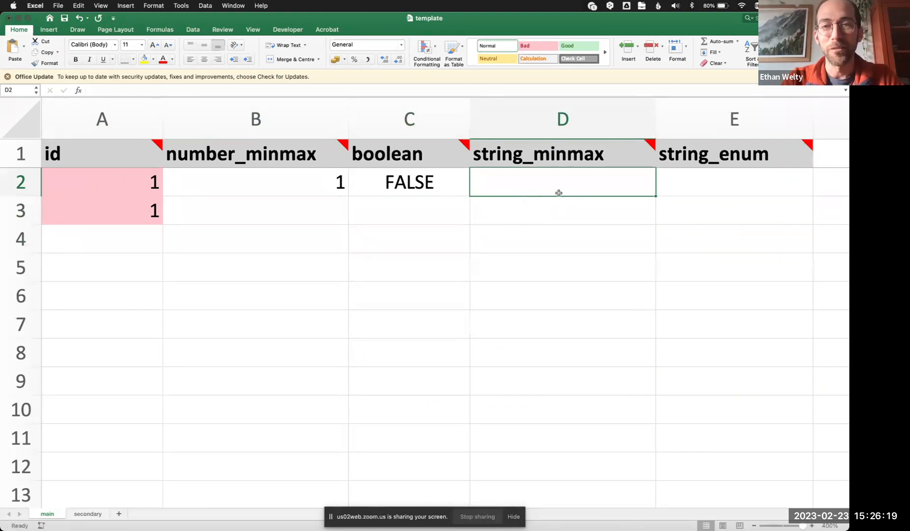
text(asdasc)
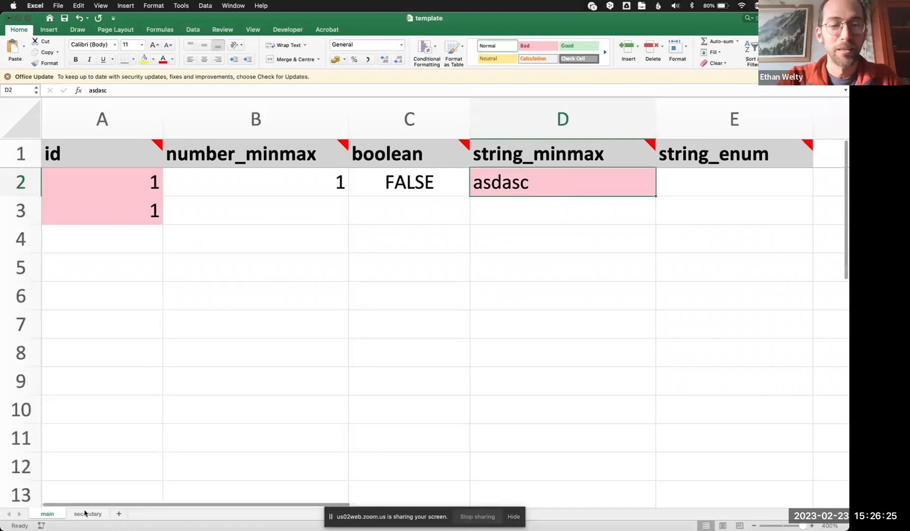
click(733, 182)
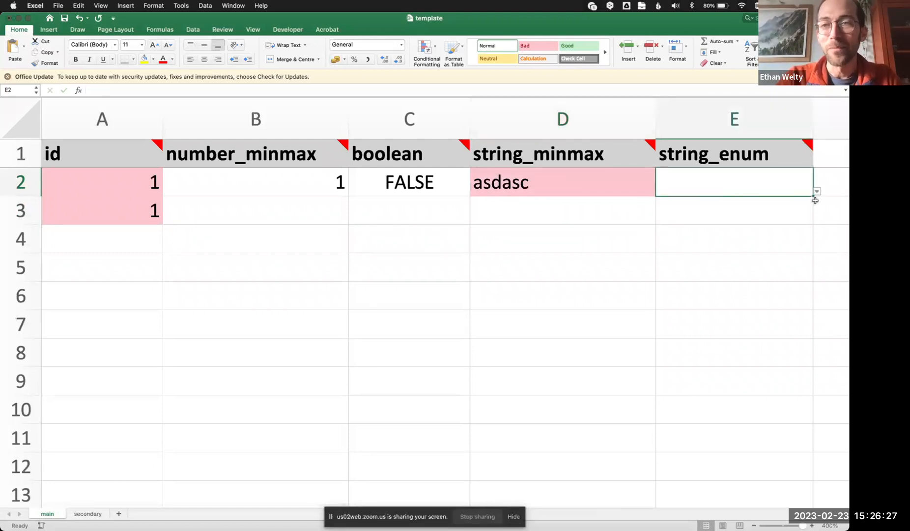
text(b)
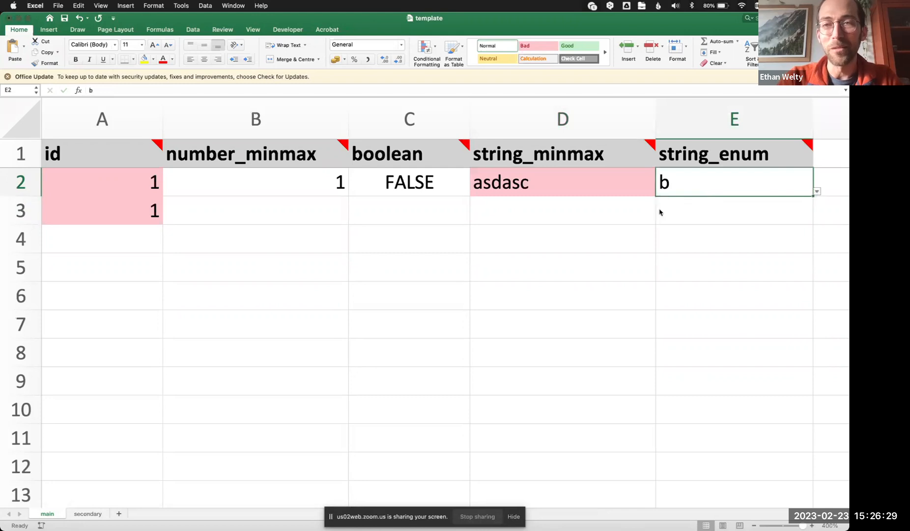
text(c)
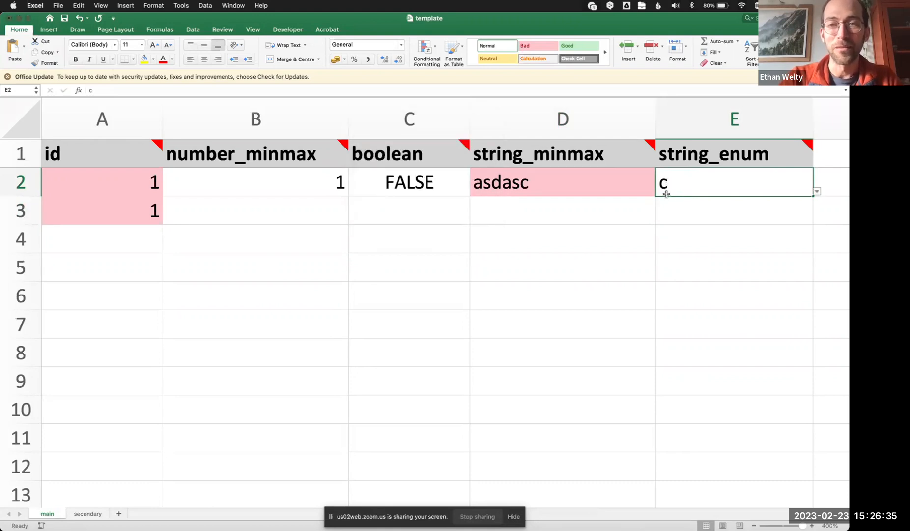
key(Return)
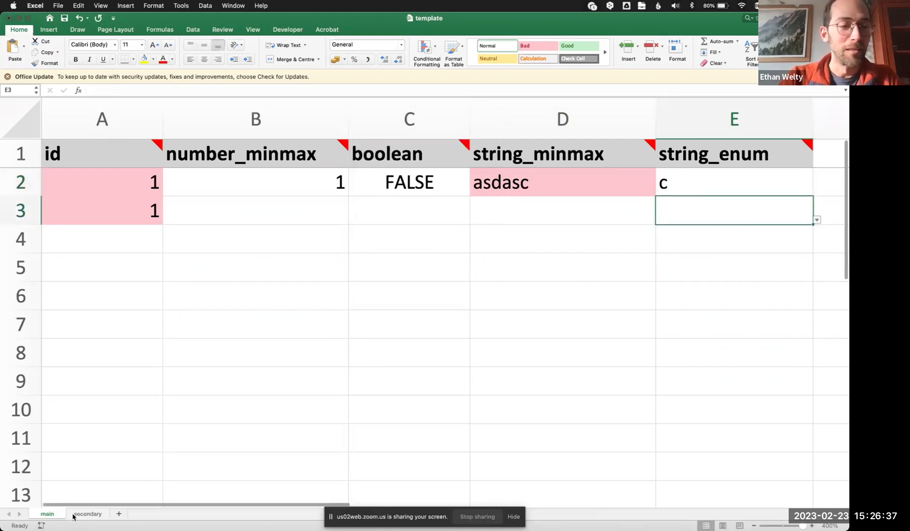
Step: Enter main_id values on the secondary sheet referencing ids in the main table
click(88, 513)
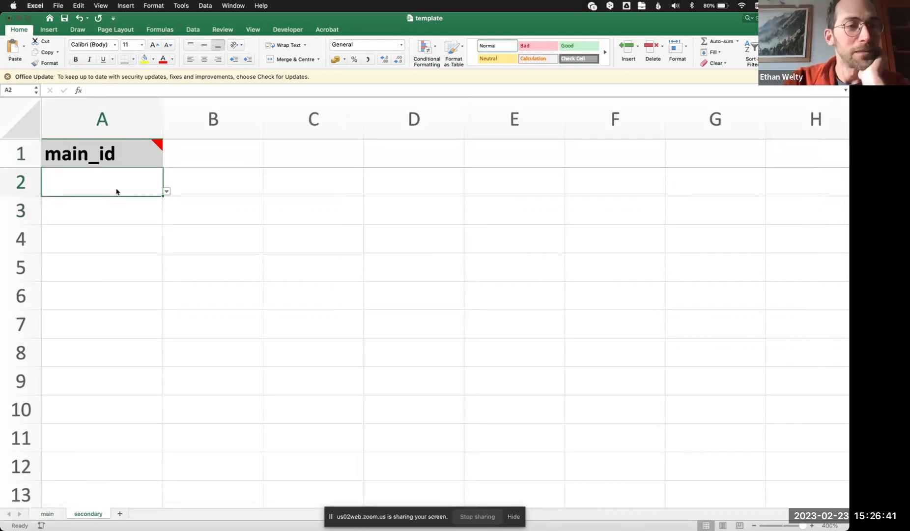
click(47, 513)
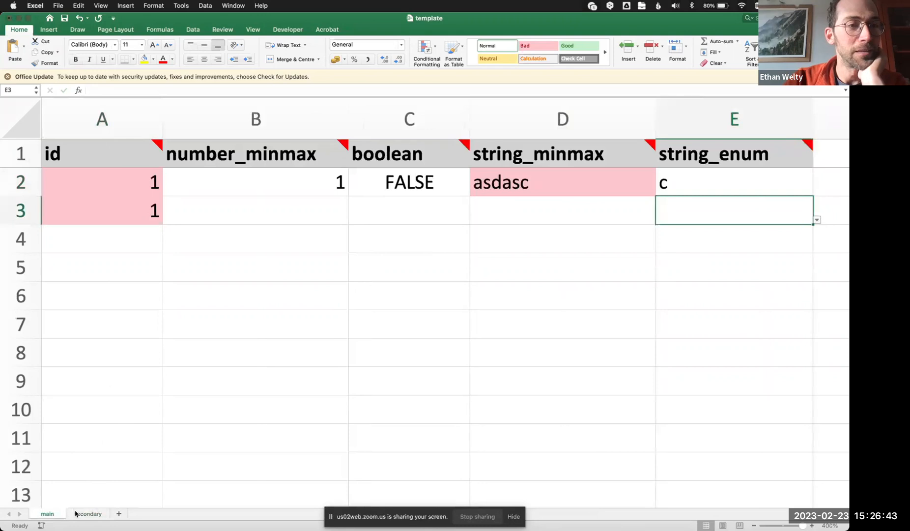
click(101, 211)
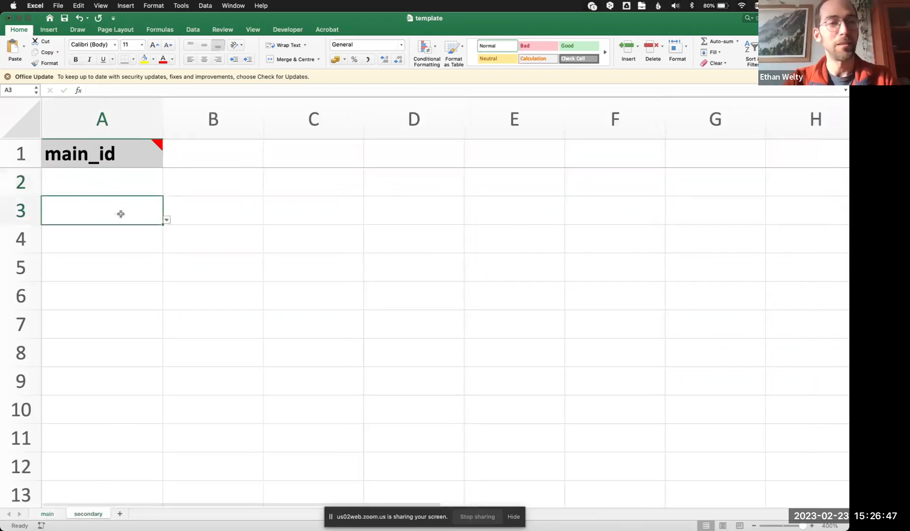
text(1)
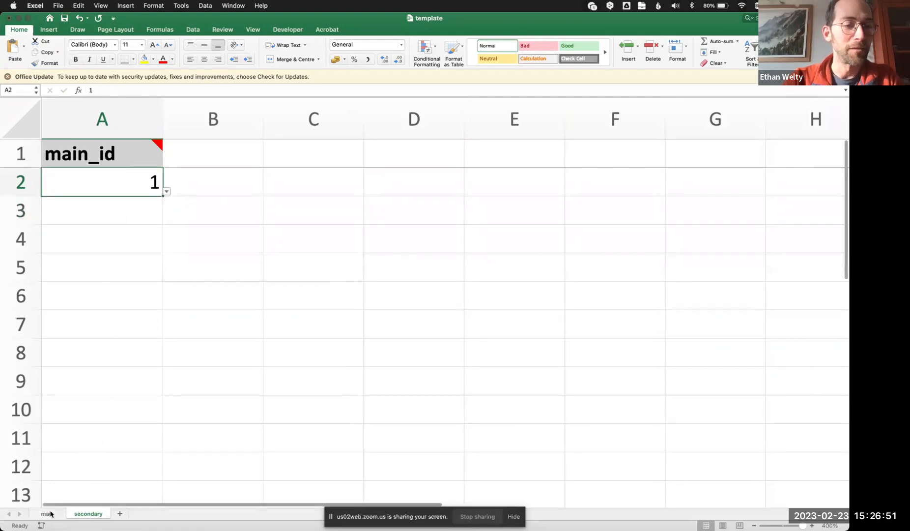
click(47, 513)
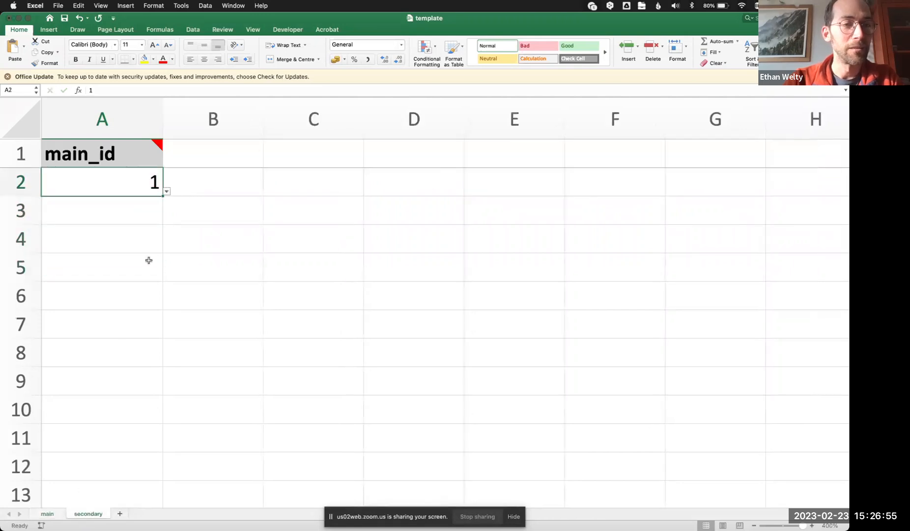
text(3)
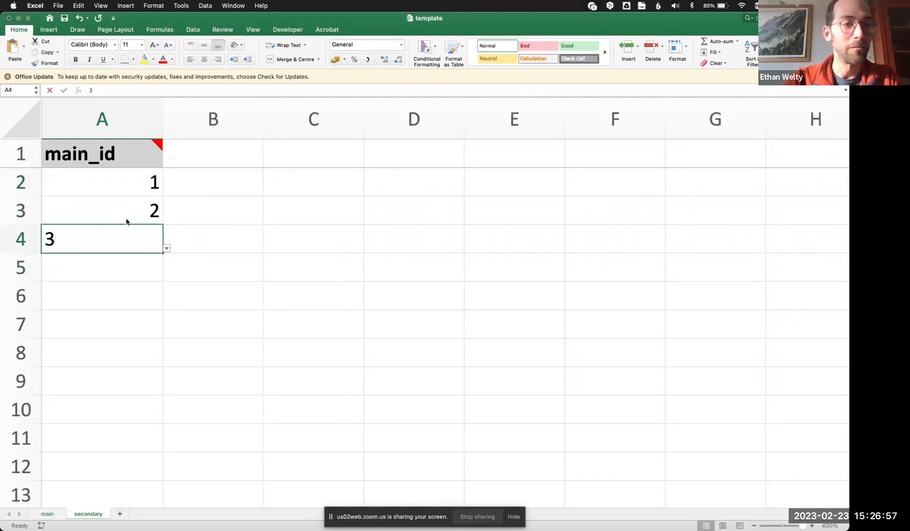
key(delete)
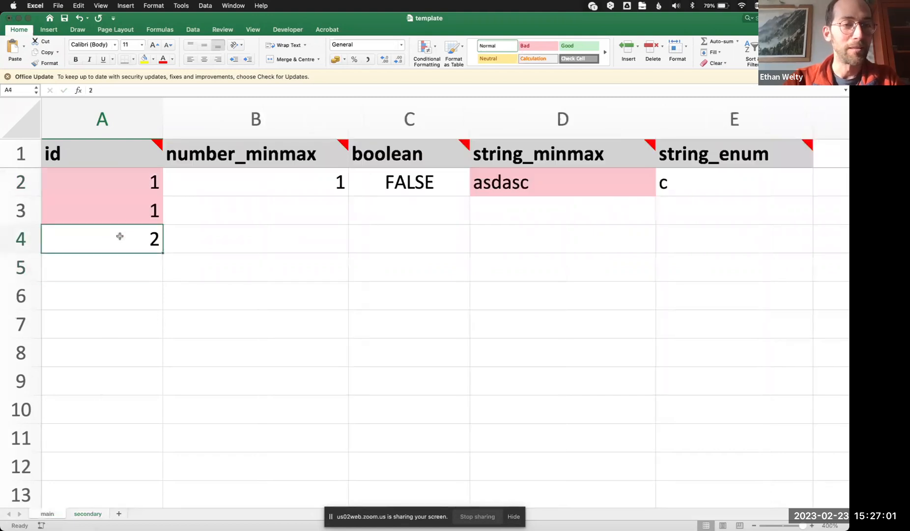
Step: Delete id 2 from the main sheet so main_id 2 on the secondary sheet is flagged pink
key(Delete)
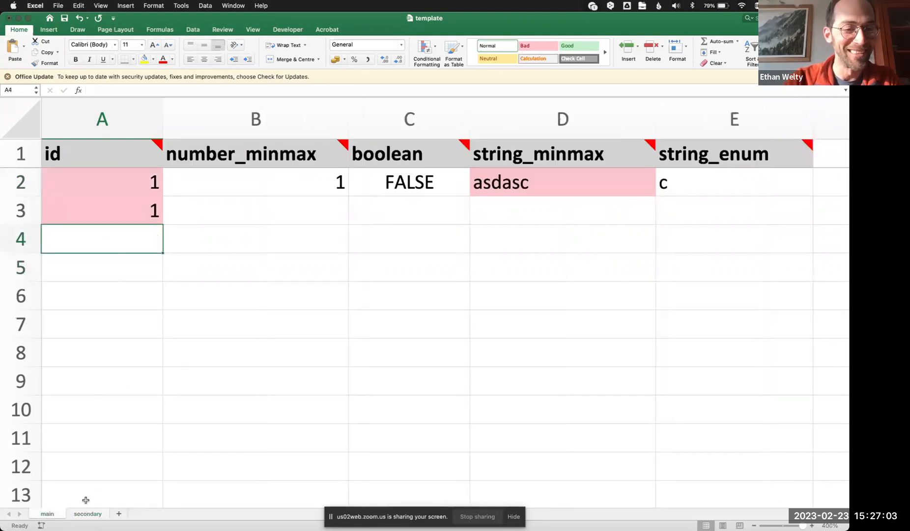
click(88, 513)
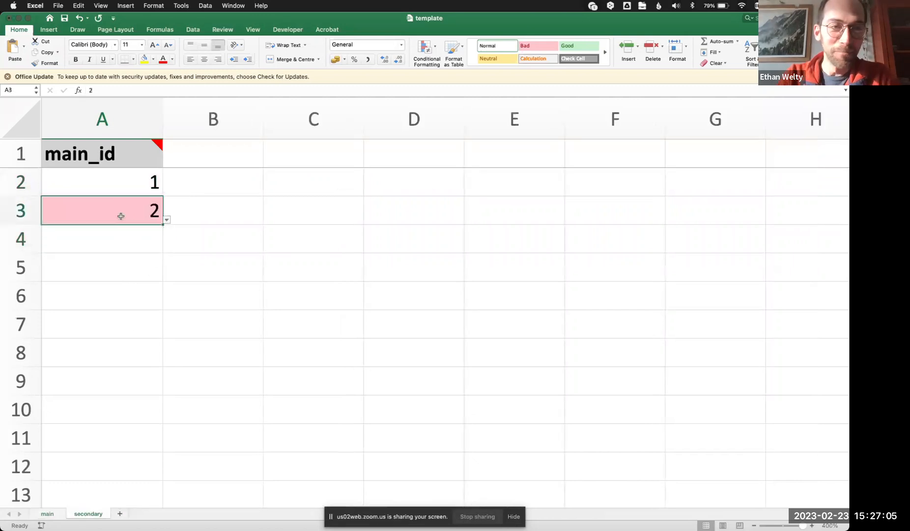
click(212, 323)
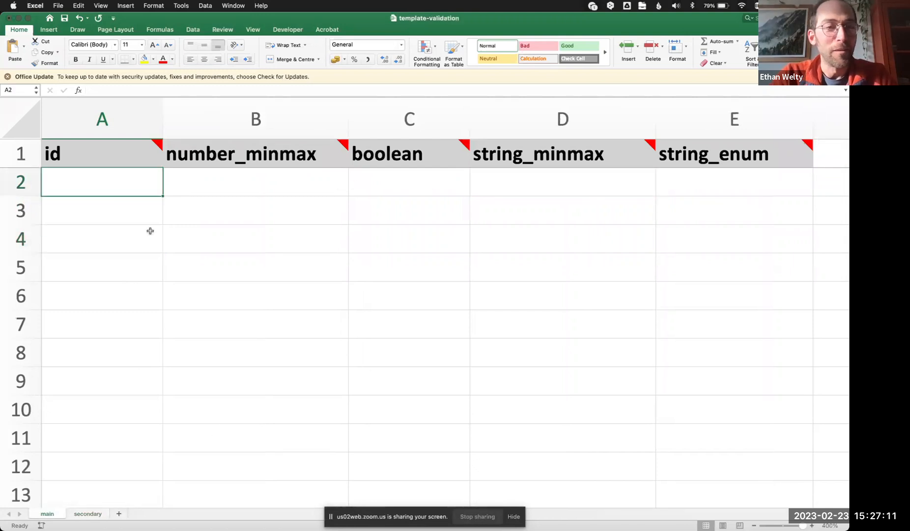
mouse_move(131, 174)
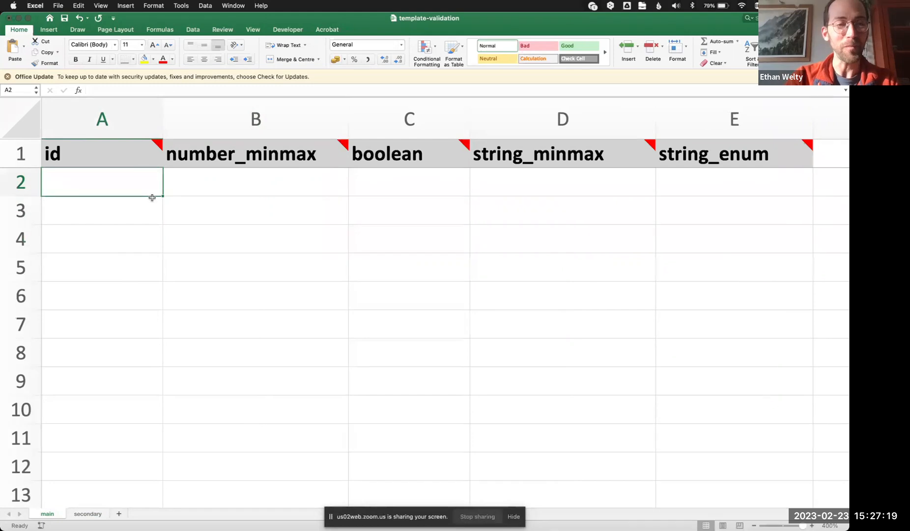
Step: Enter the letter 'a' as an id and cancel the invalid-value alert, leaving the column empty
text(a)
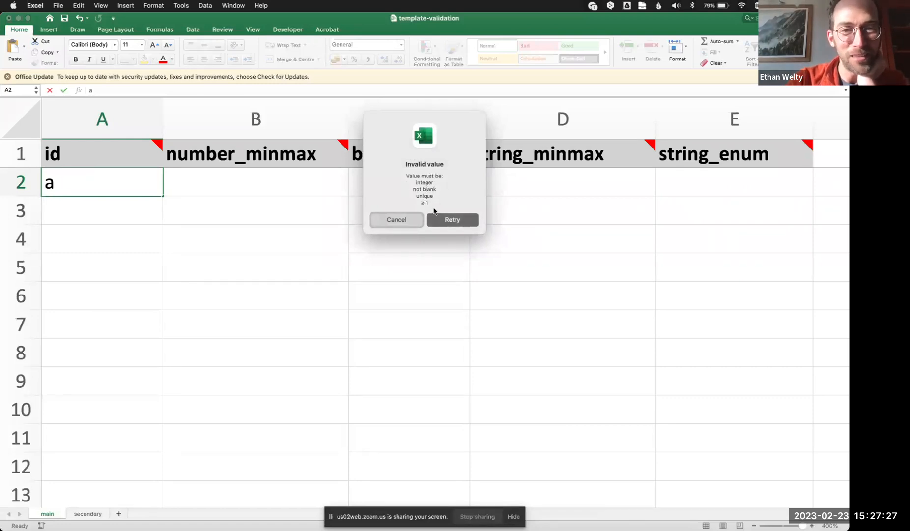
click(396, 219)
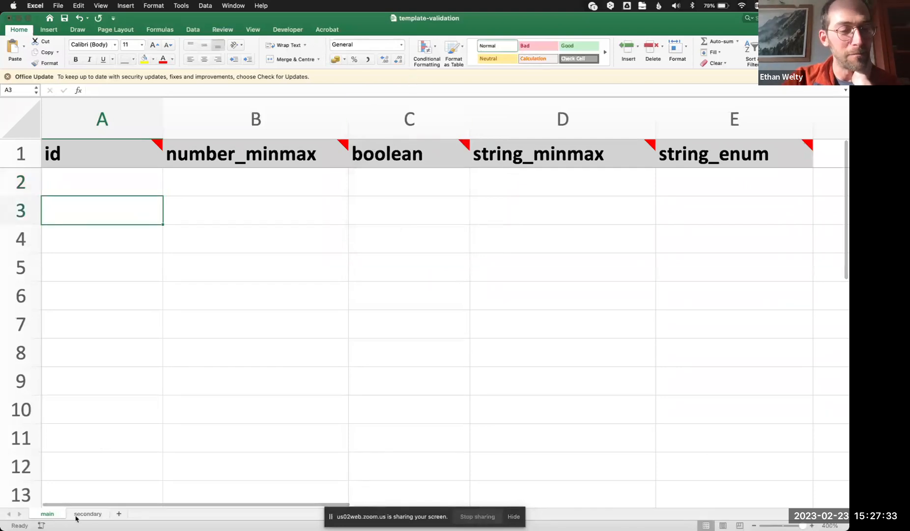
mouse_move(202, 404)
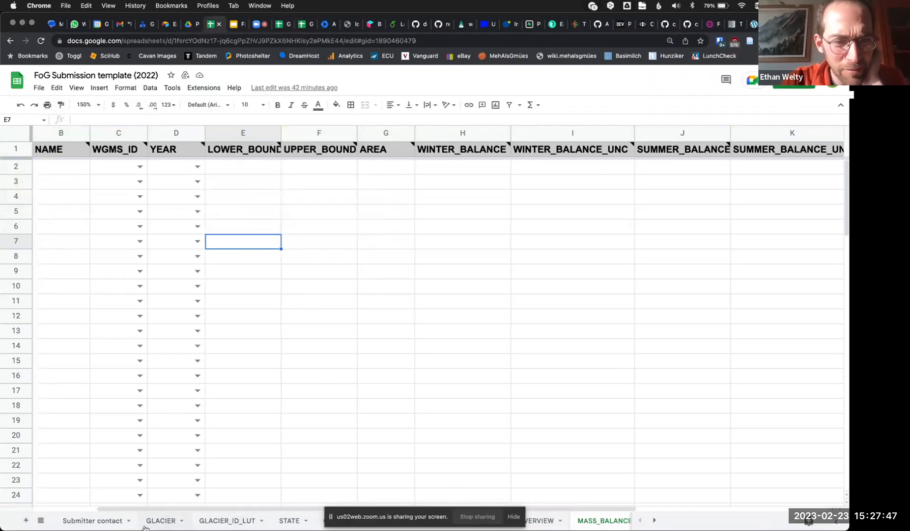
Step: In the FoG submission template, set WGMS_ID 1 and YEAR 2020 in the first mass-balance row
click(60, 181)
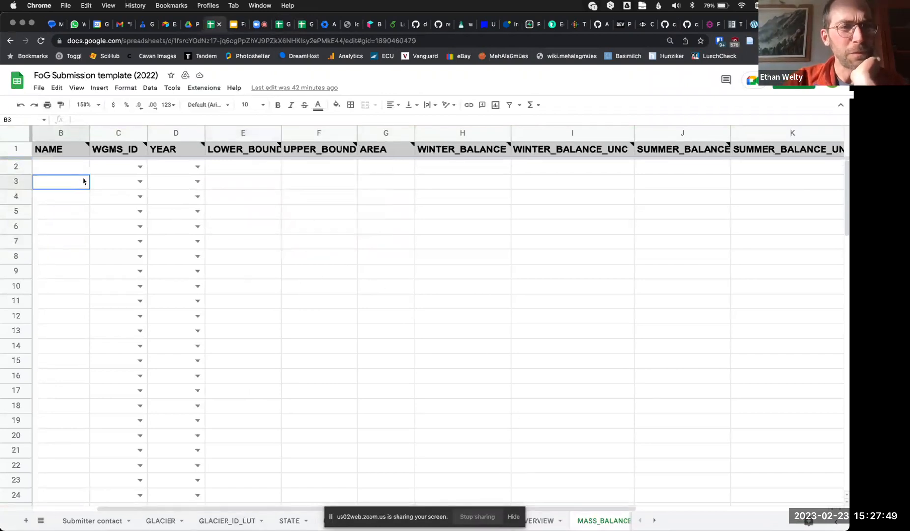
click(60, 167)
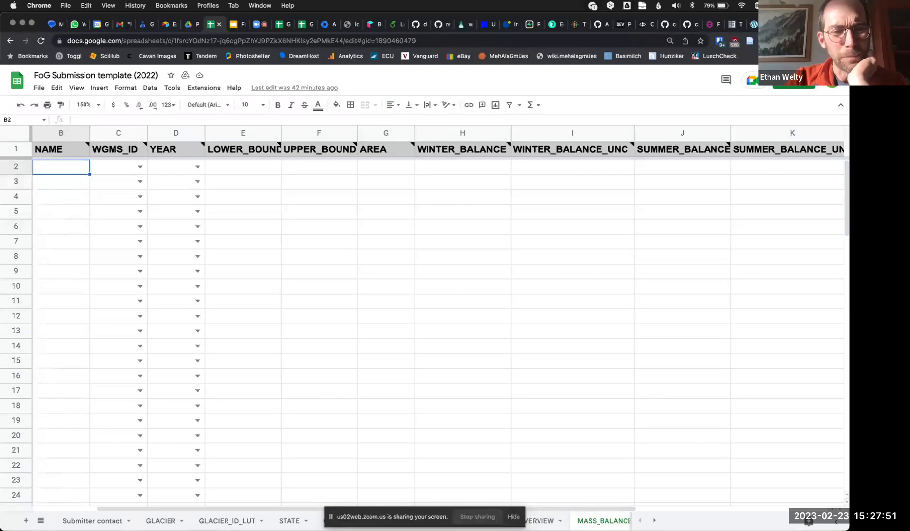
click(242, 167)
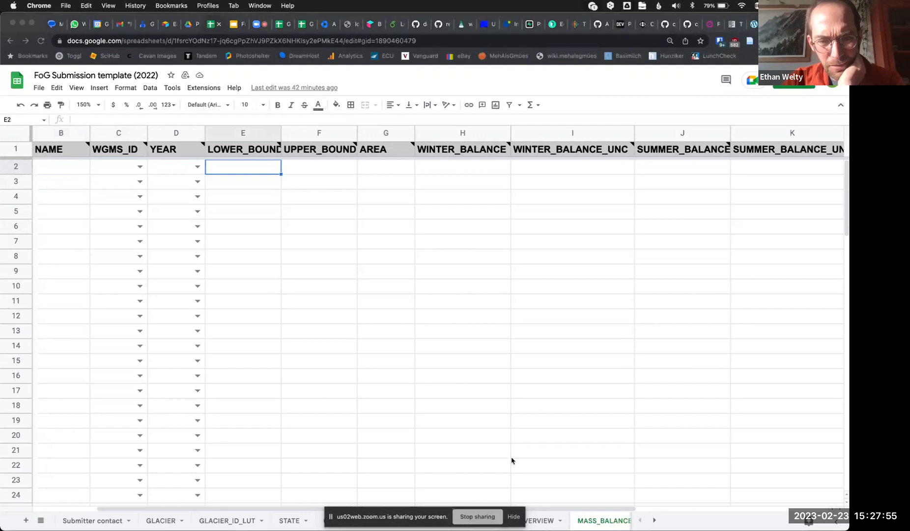
mouse_move(511, 520)
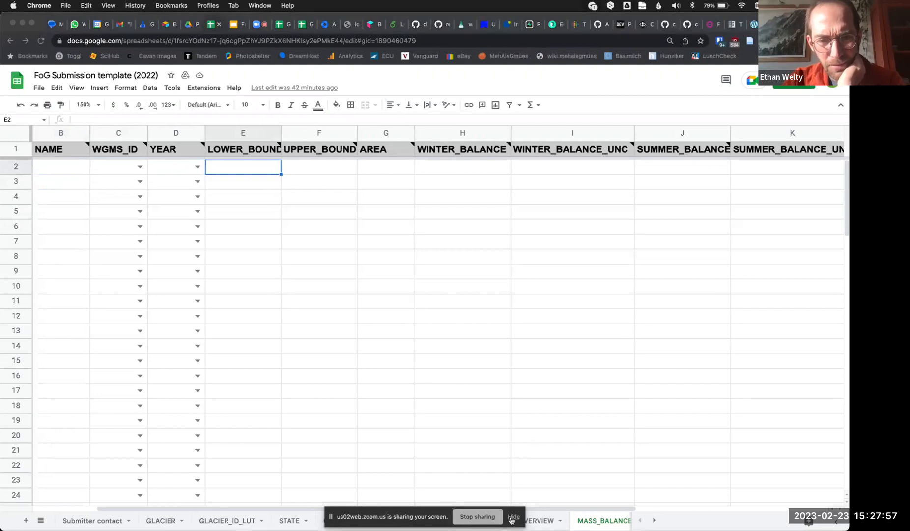
click(513, 516)
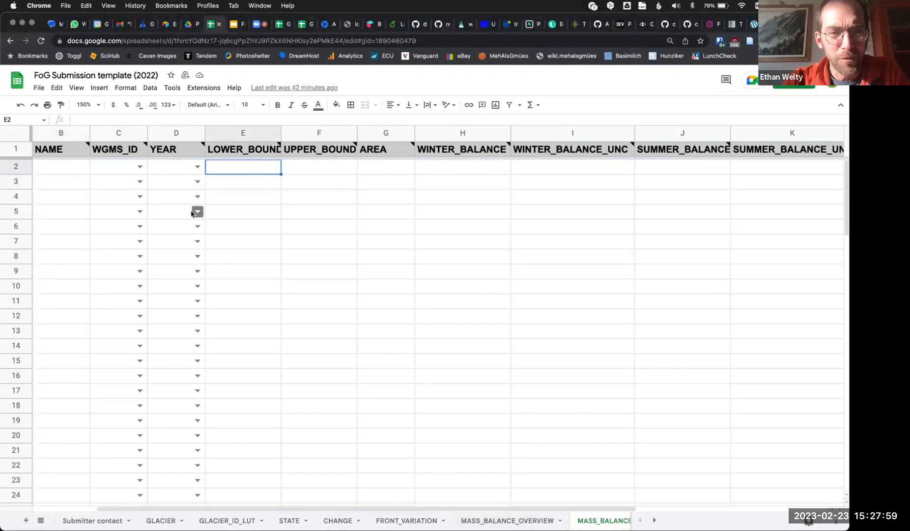
mouse_move(119, 173)
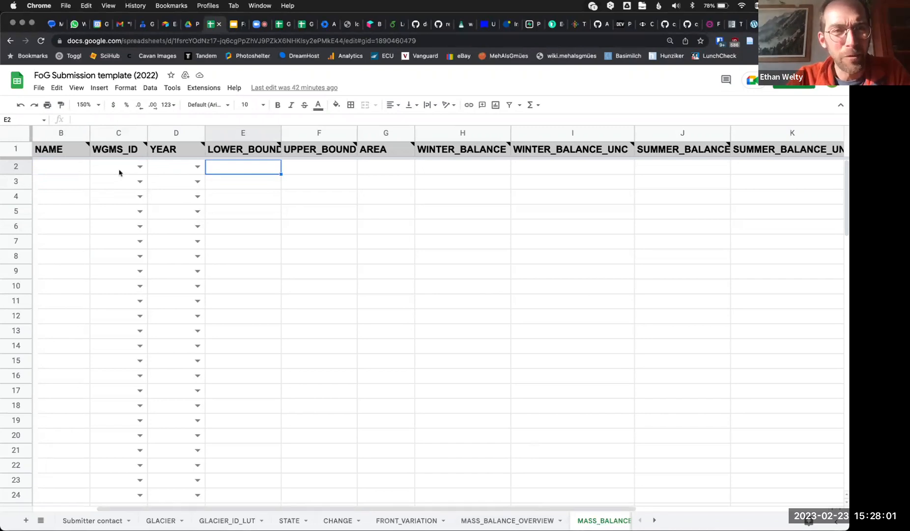
click(118, 167)
text(1)
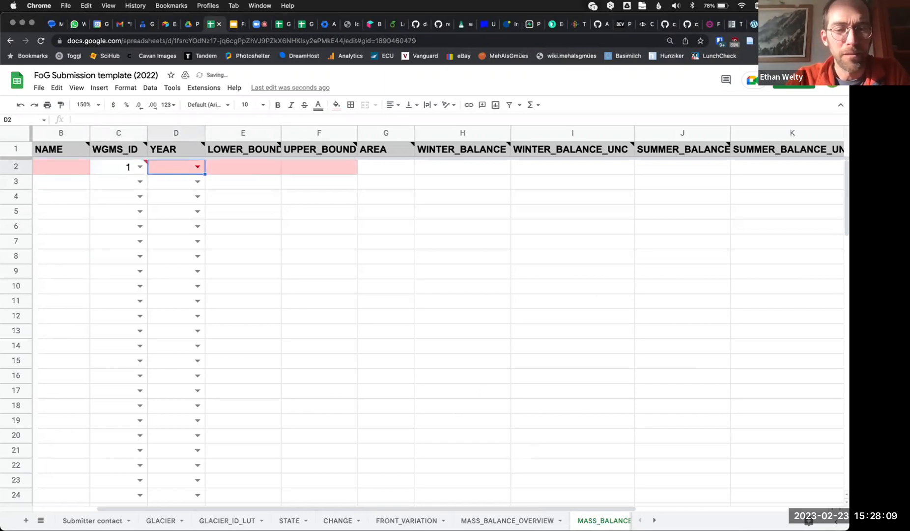
text(2020)
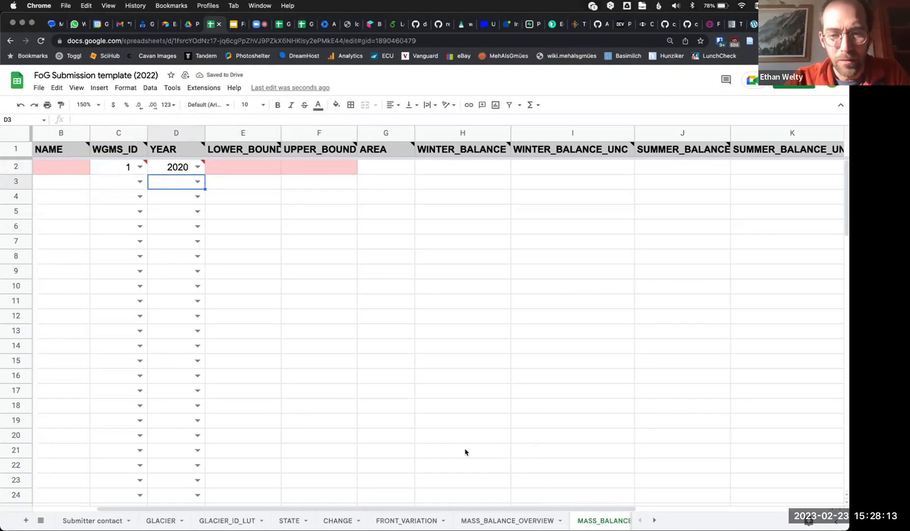
Step: Review the MASS_BALANCE_OVERVIEW, GLACIER and MASS_BALANCE sheets to confirm WGMS_ID 1 references glacier 1
click(505, 520)
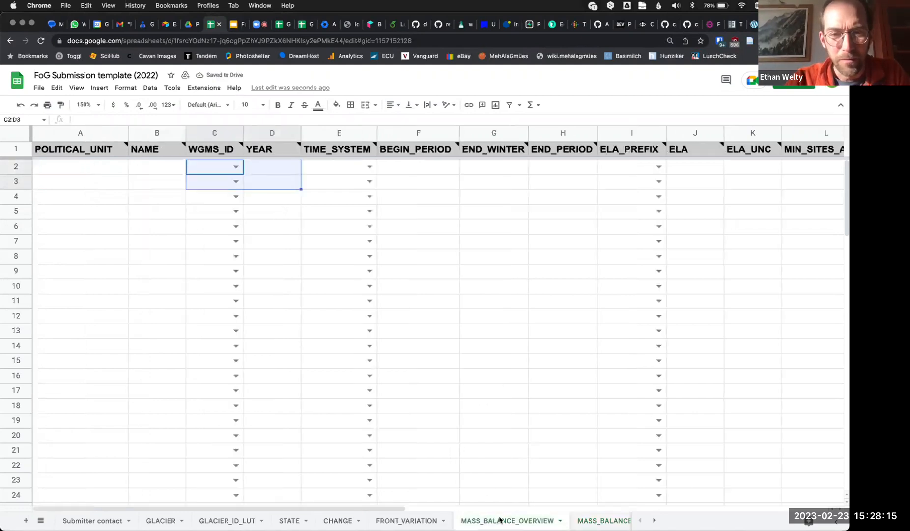
click(519, 520)
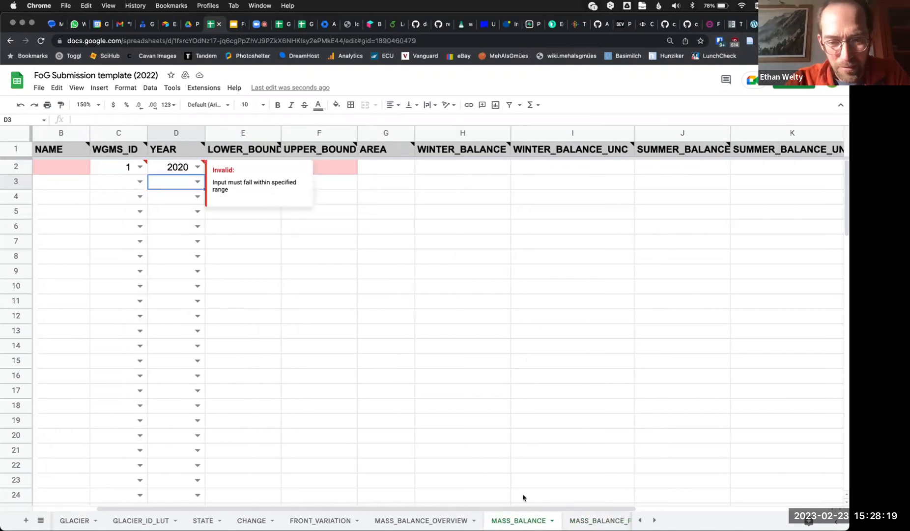
click(421, 520)
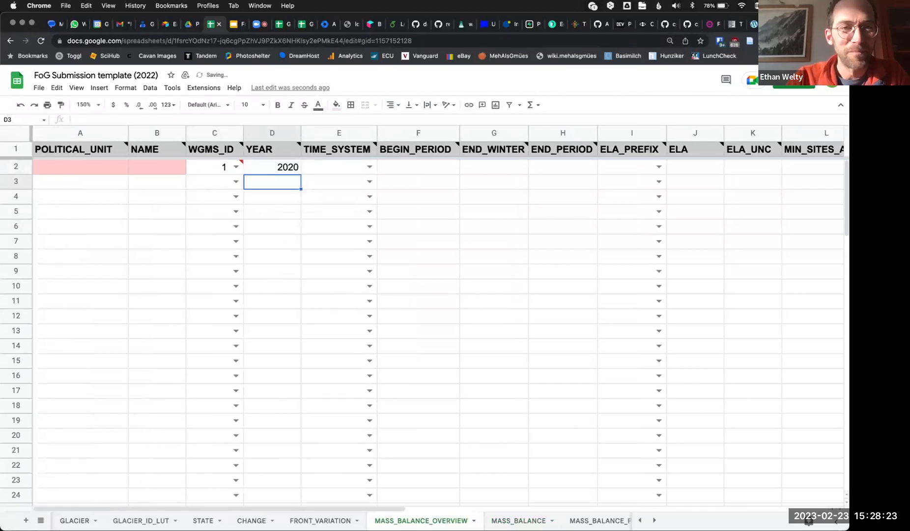
click(214, 167)
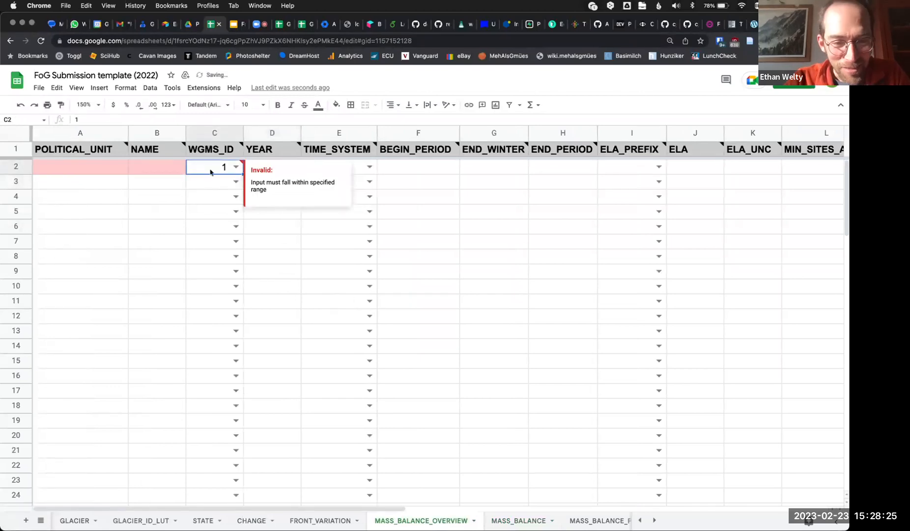
click(75, 520)
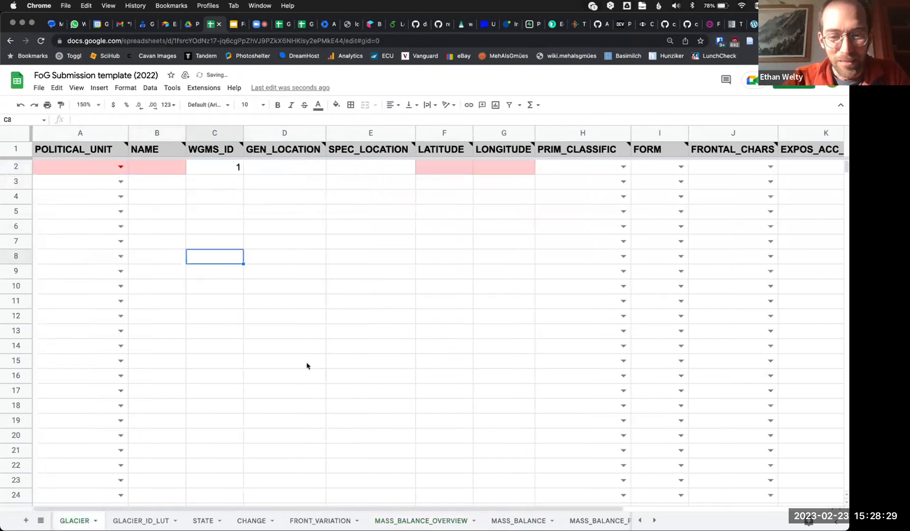
click(518, 520)
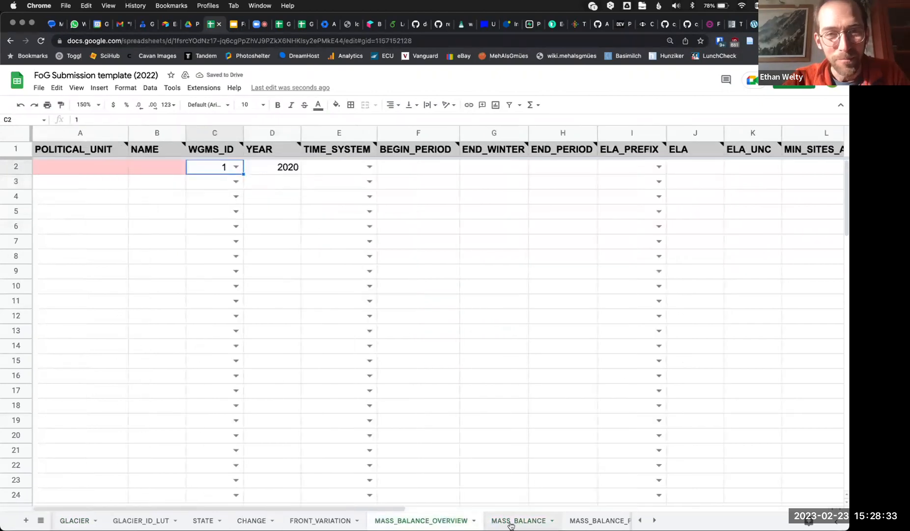
click(518, 520)
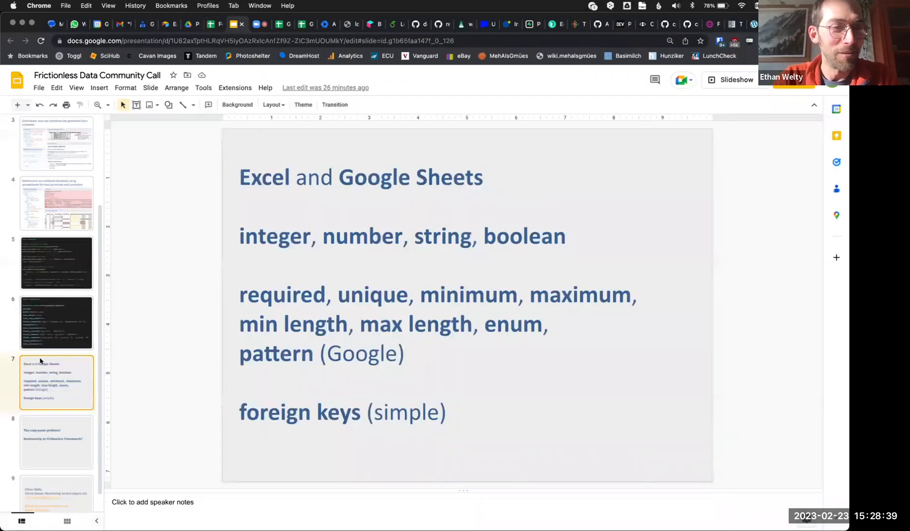
Step: Jump to the final contact slide and start the full-screen slideshow
scroll(down, 3)
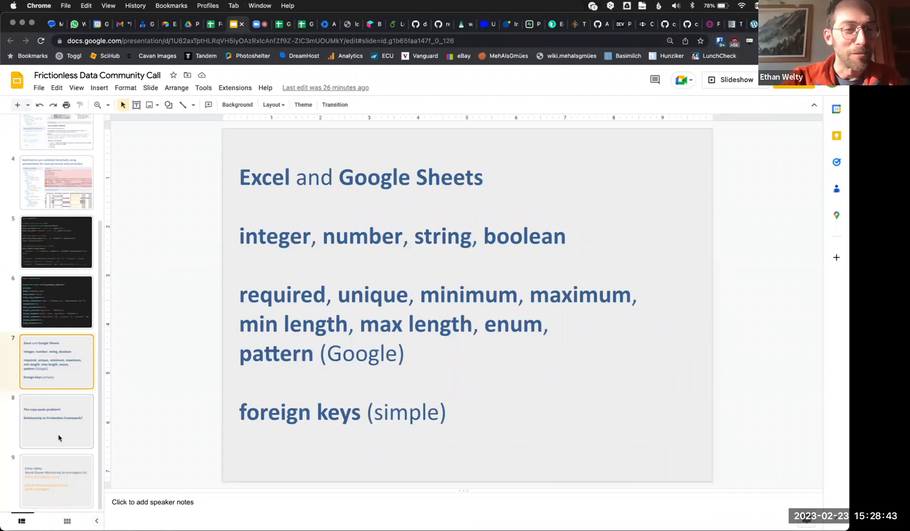
click(56, 480)
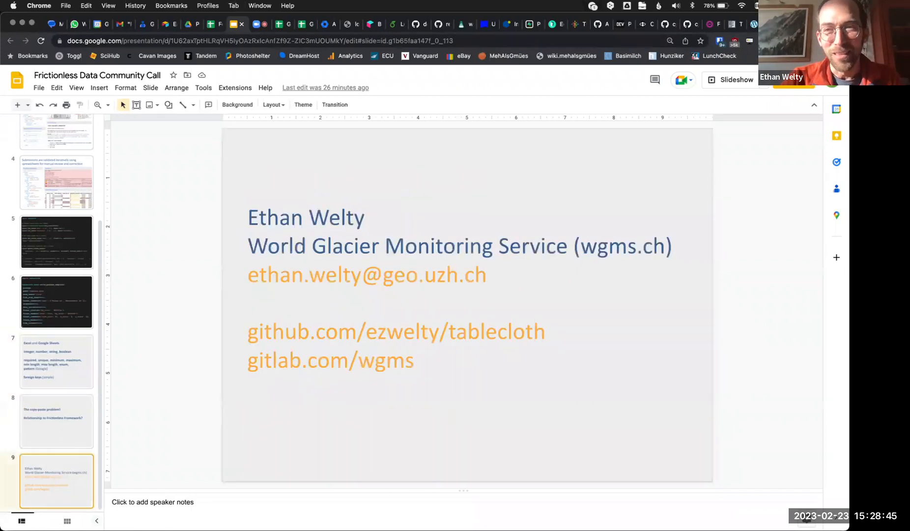
click(735, 79)
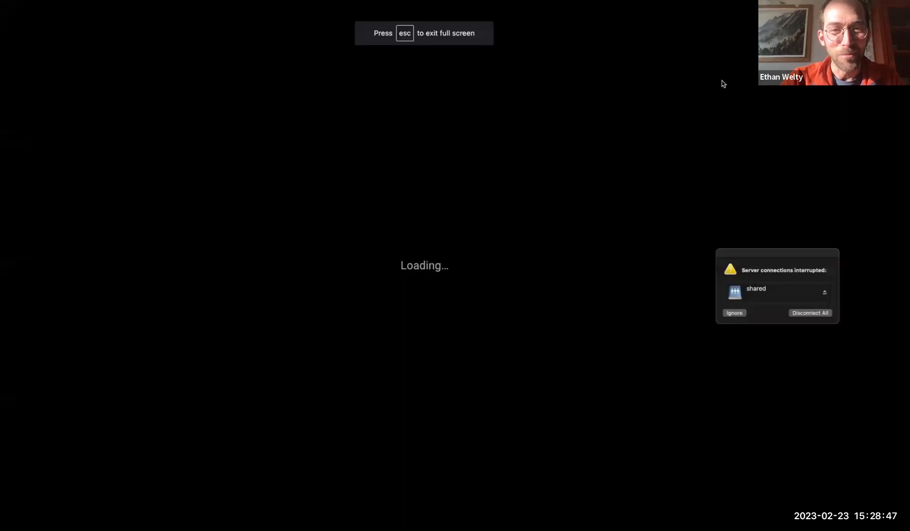